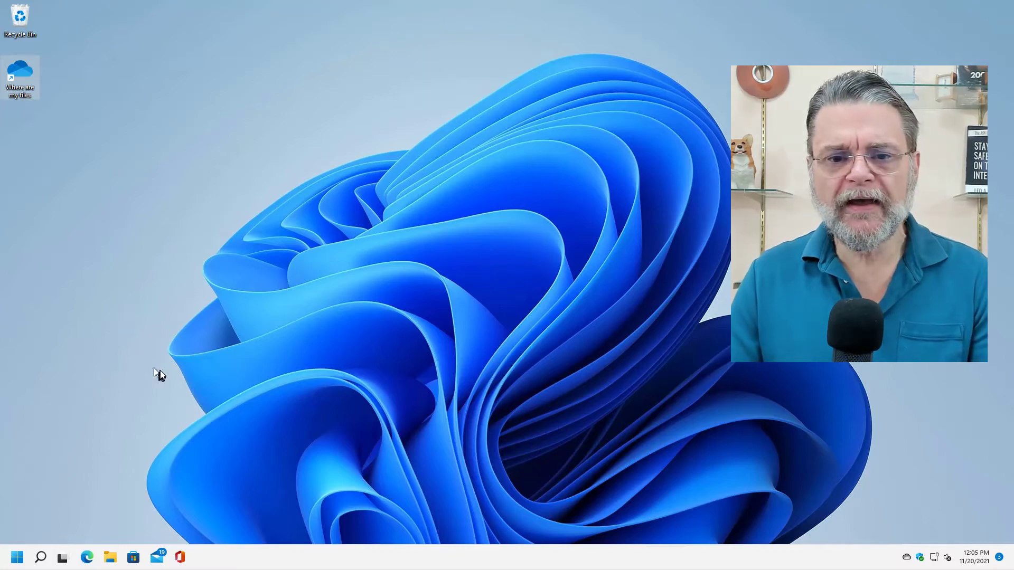
- Open the Run dialog and enter 'eventvwr' as the command
key(win+r)
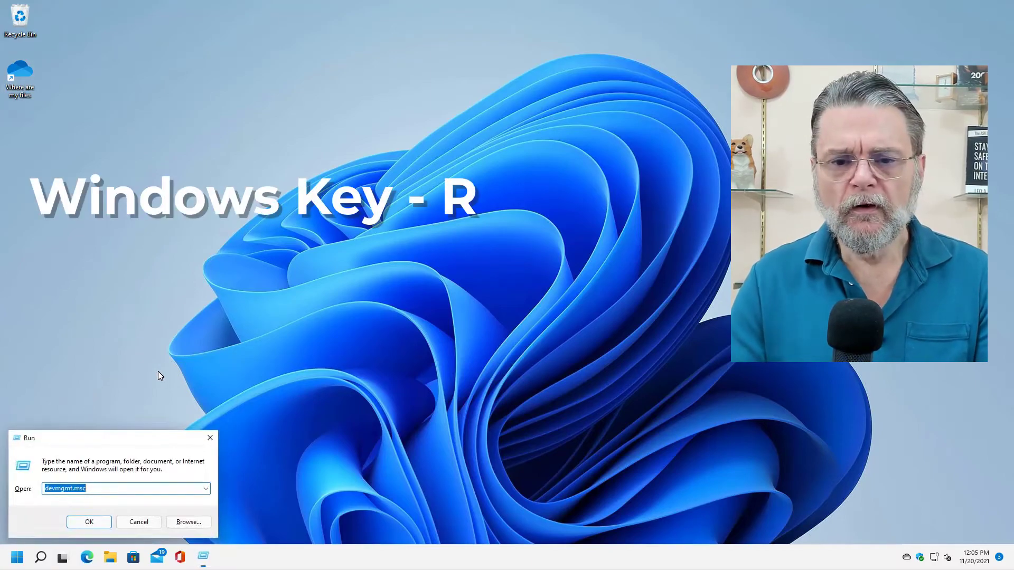
text(eventv)
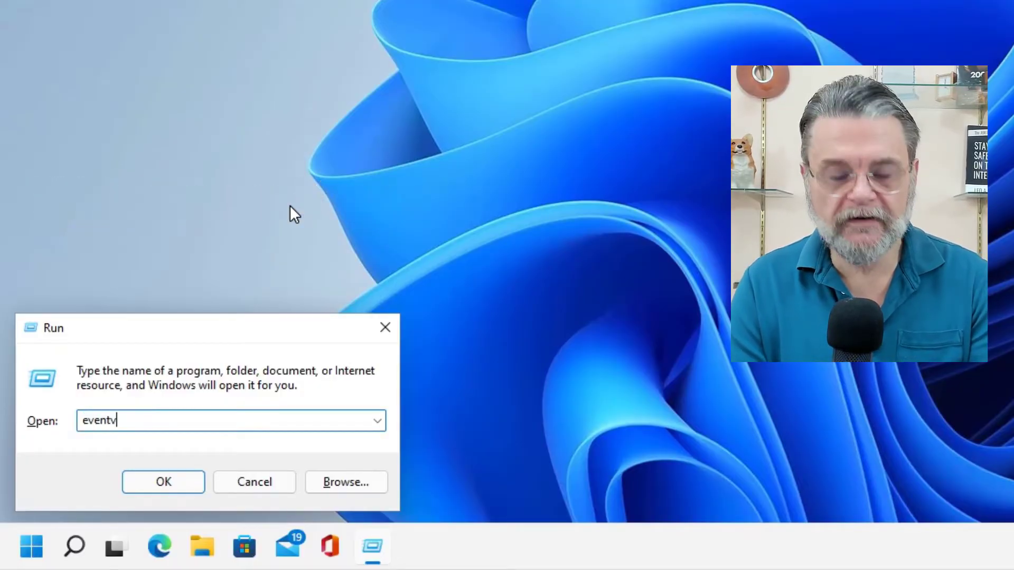
text(wr)
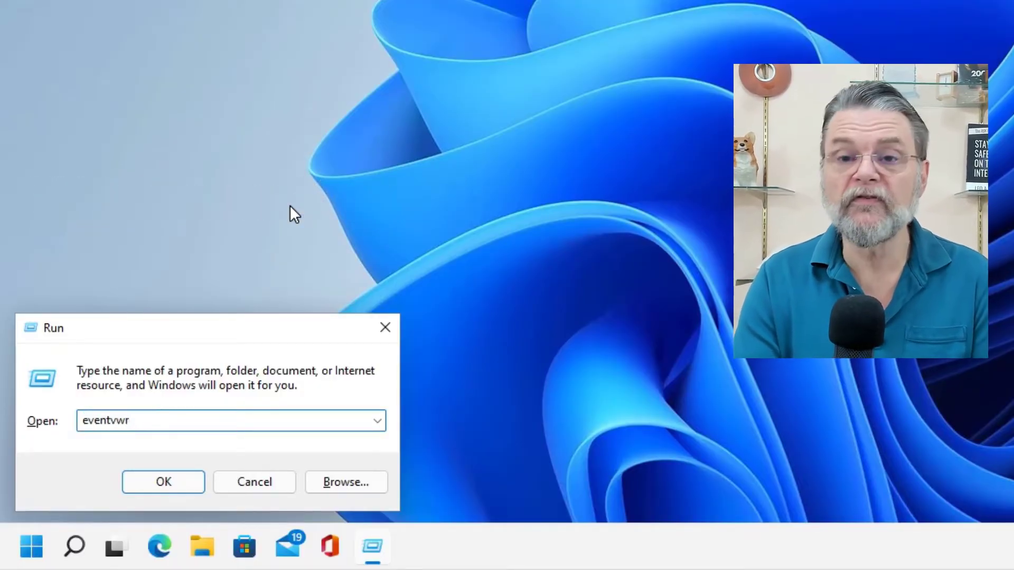
- Launch Event Viewer and expand Windows Logs to show Application, Security, Setup, System, Forwarded Events
click(163, 482)
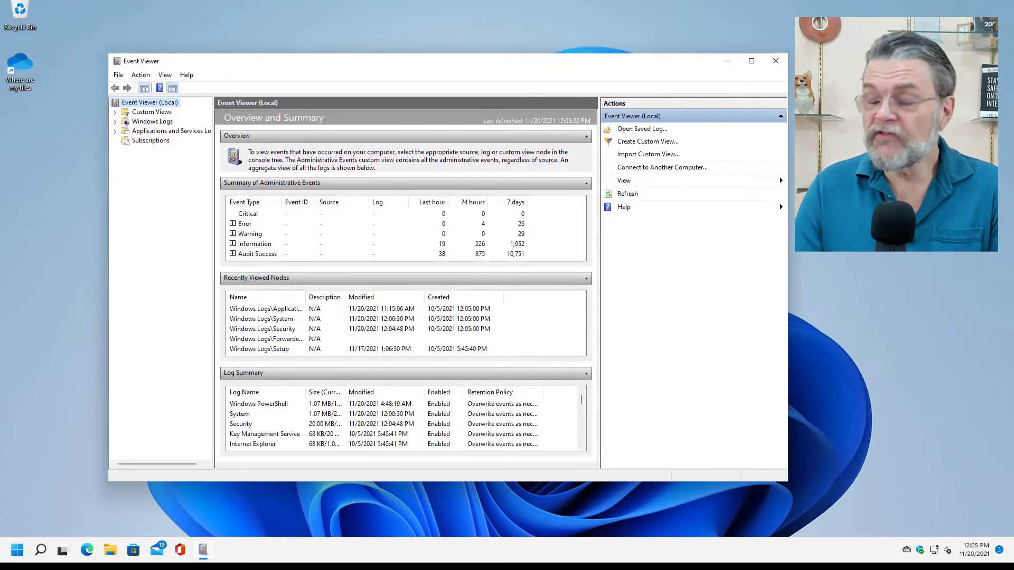
mouse_move(73, 176)
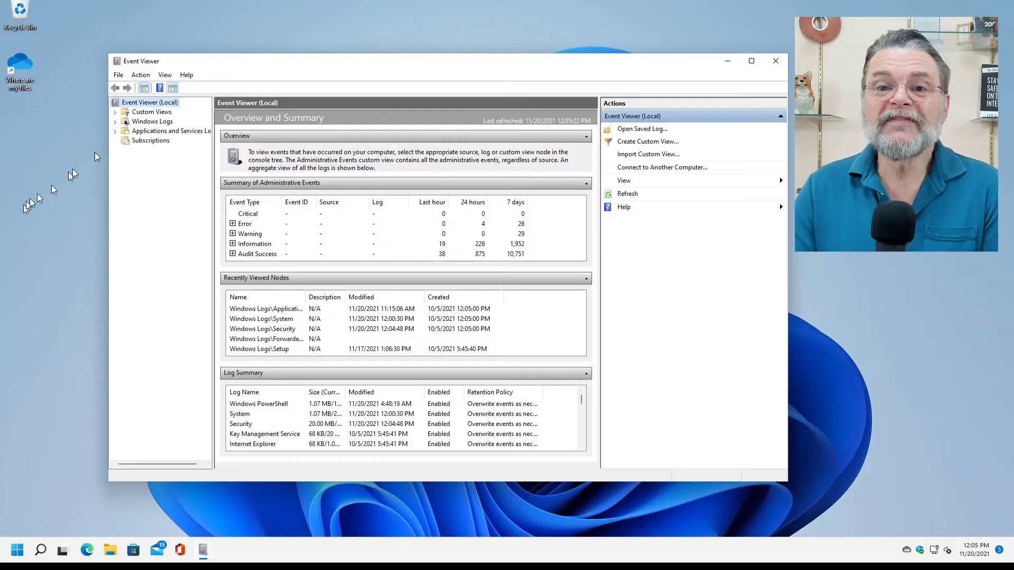
mouse_move(150, 162)
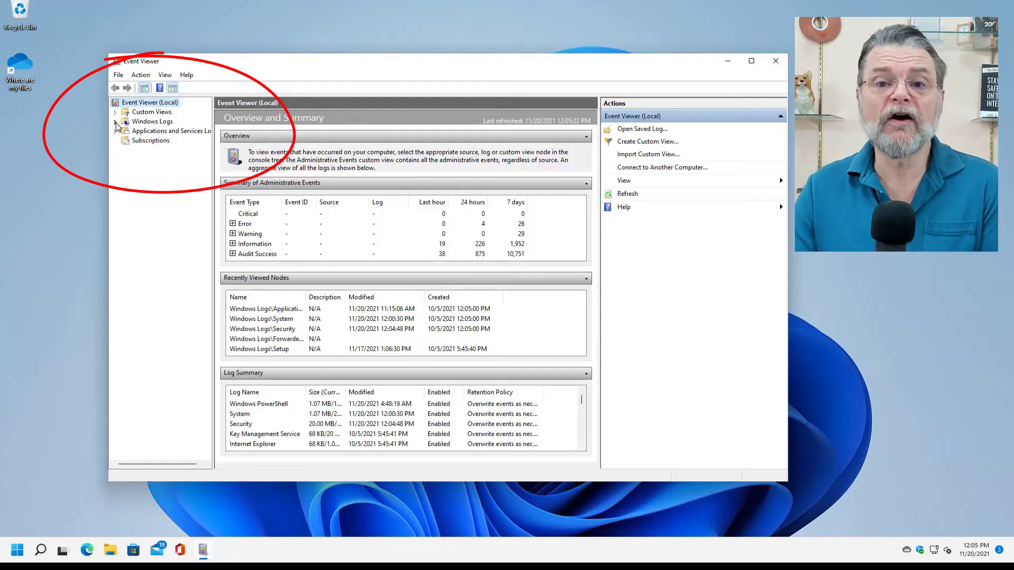
click(114, 121)
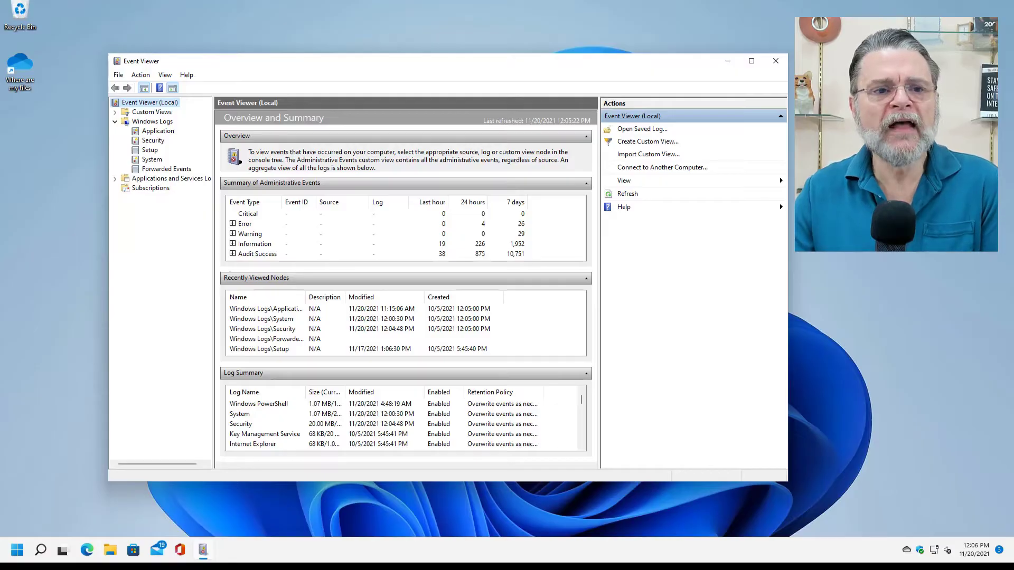
mouse_move(92, 276)
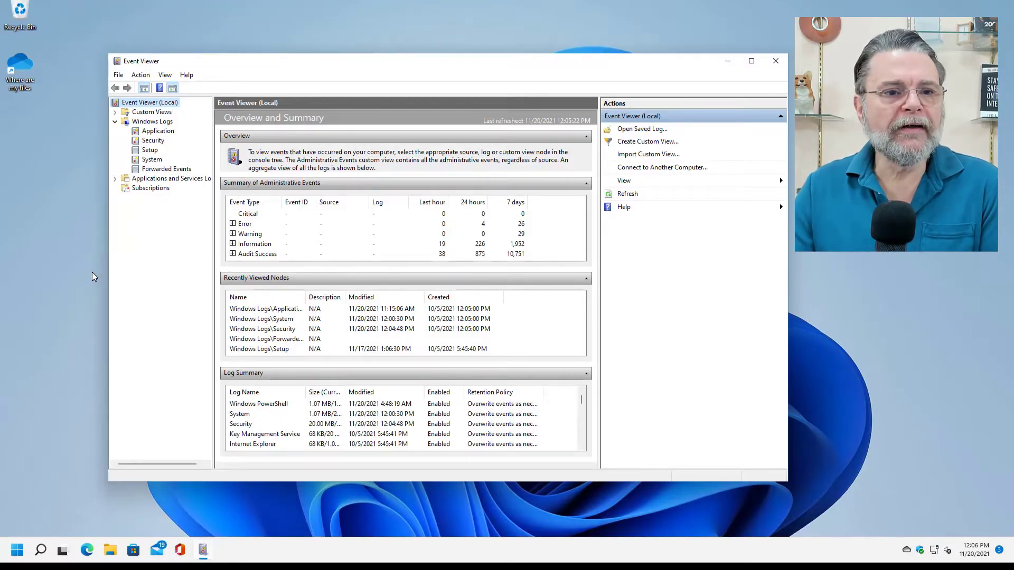
- Show the Application log's 1,126 events and preview the top Security-SPP event's details
click(157, 130)
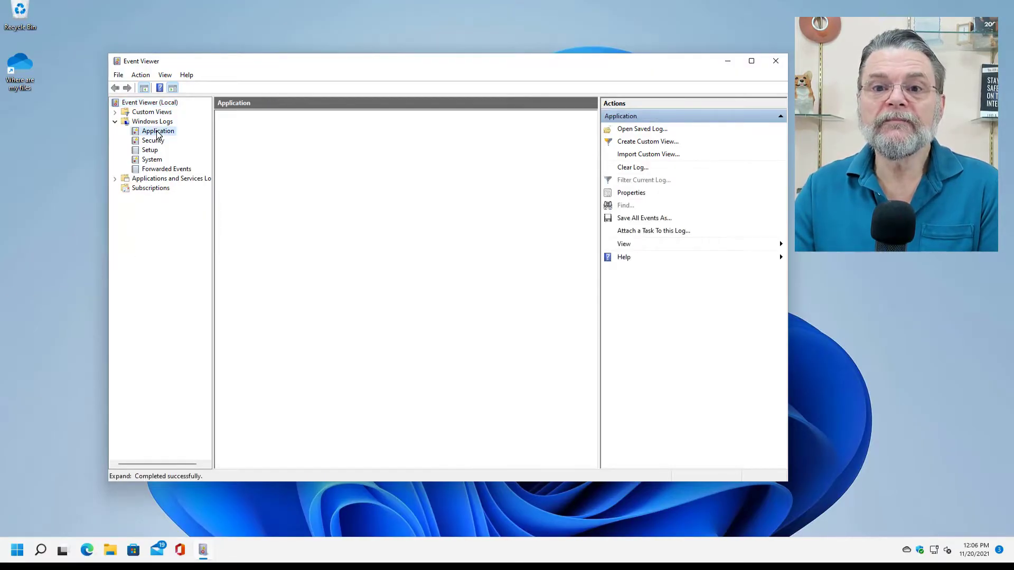
click(158, 130)
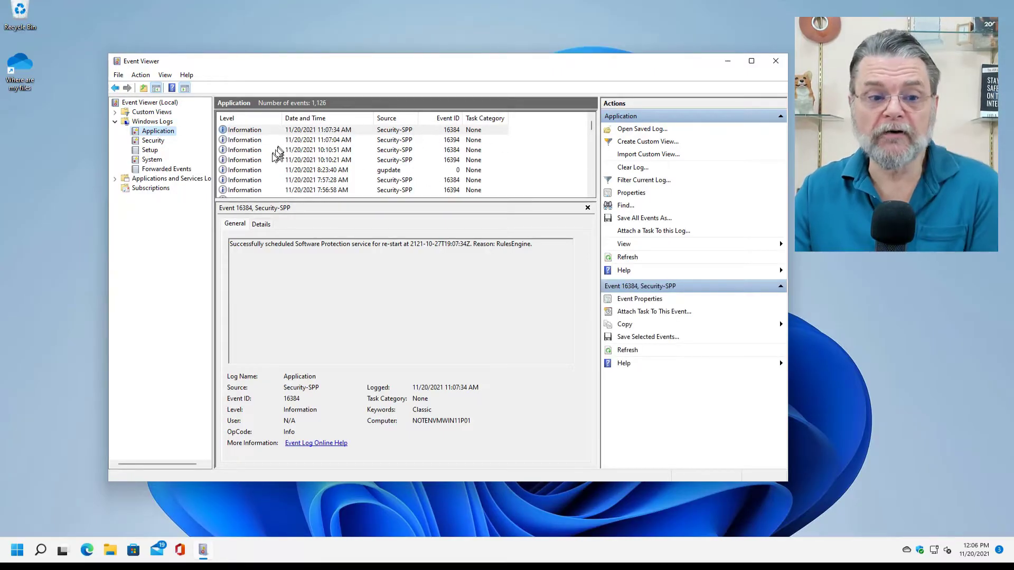
mouse_move(333, 150)
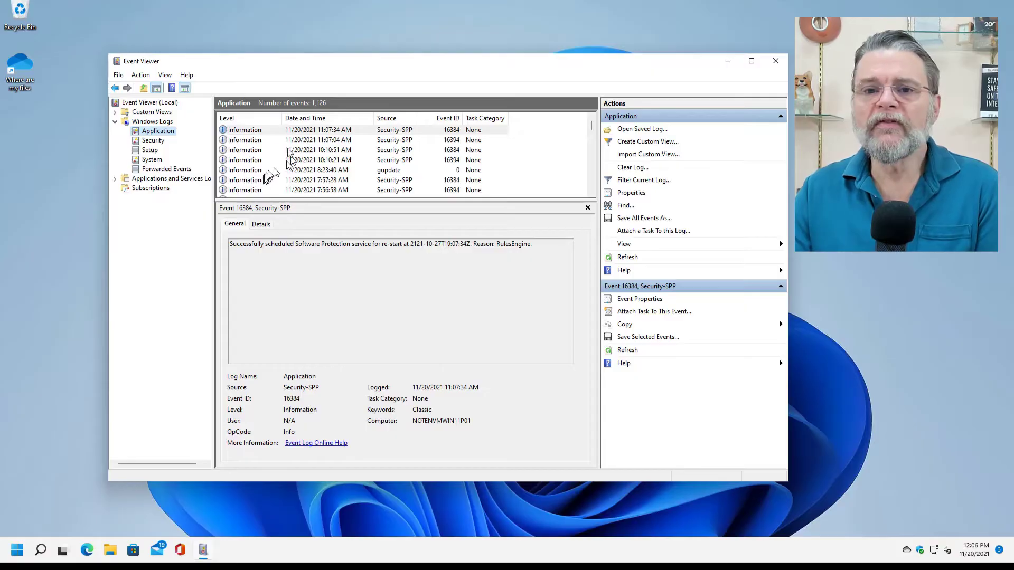
mouse_move(265, 255)
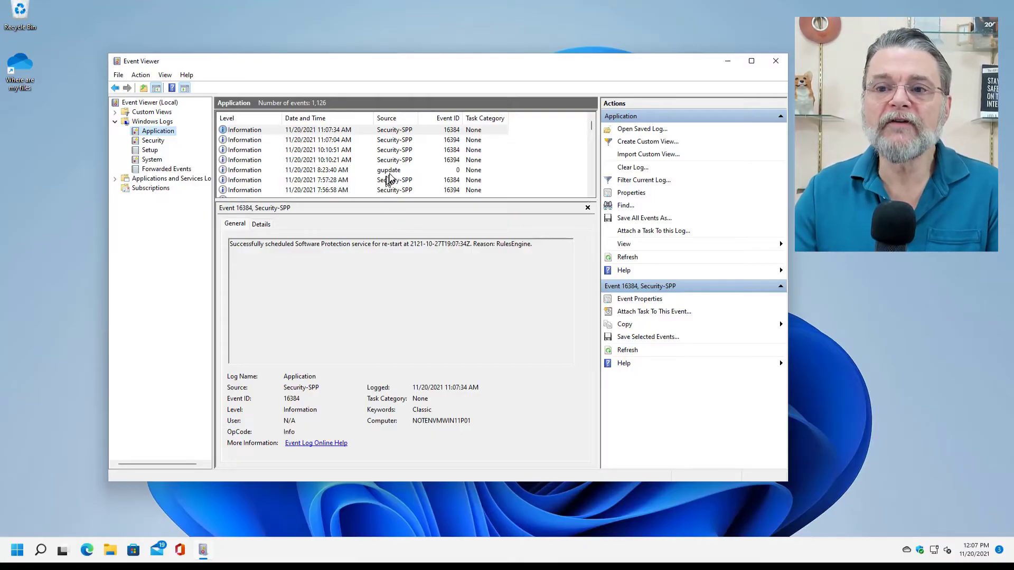
click(389, 170)
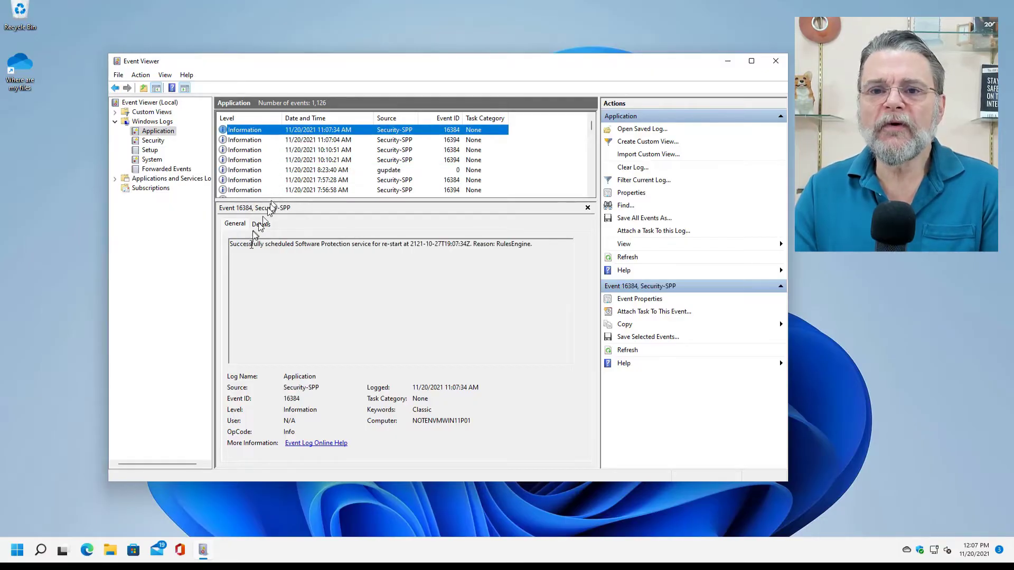
click(260, 224)
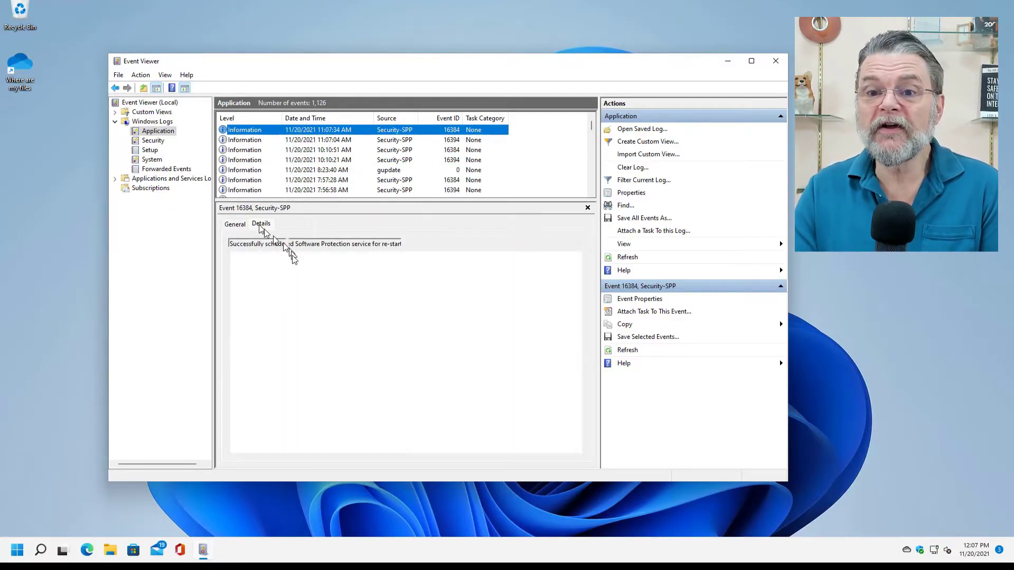
click(261, 224)
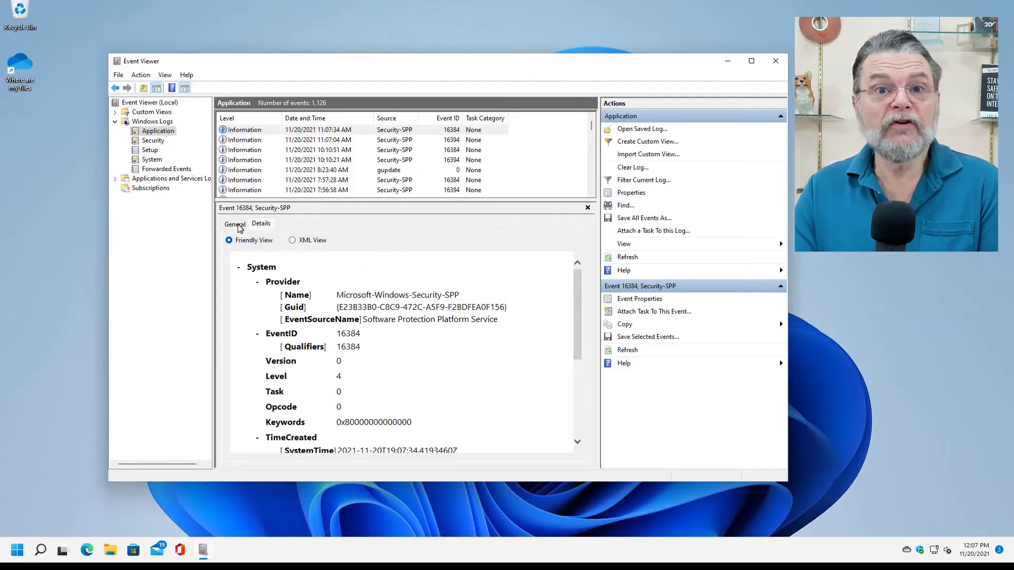
click(235, 224)
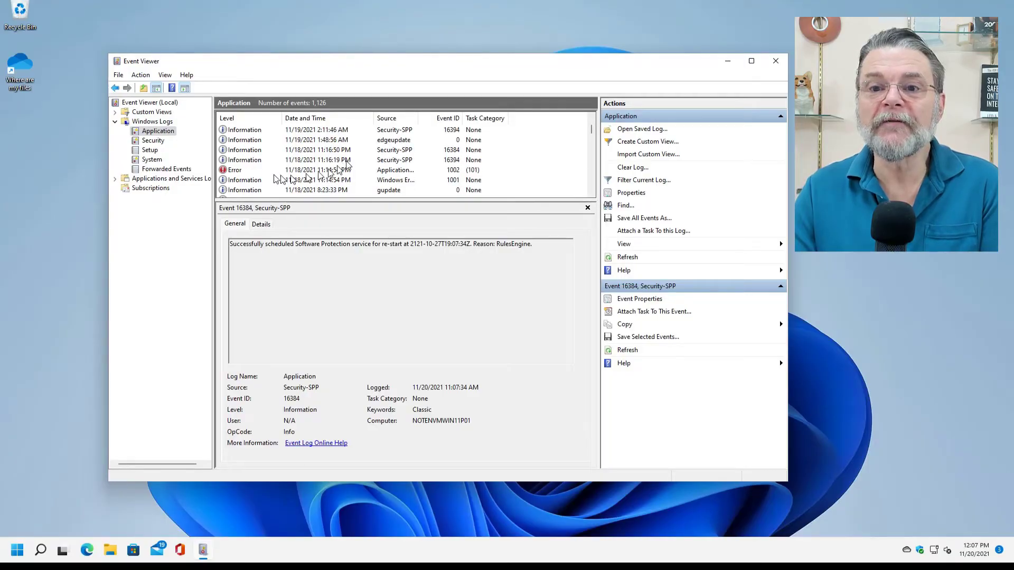
mouse_move(260, 176)
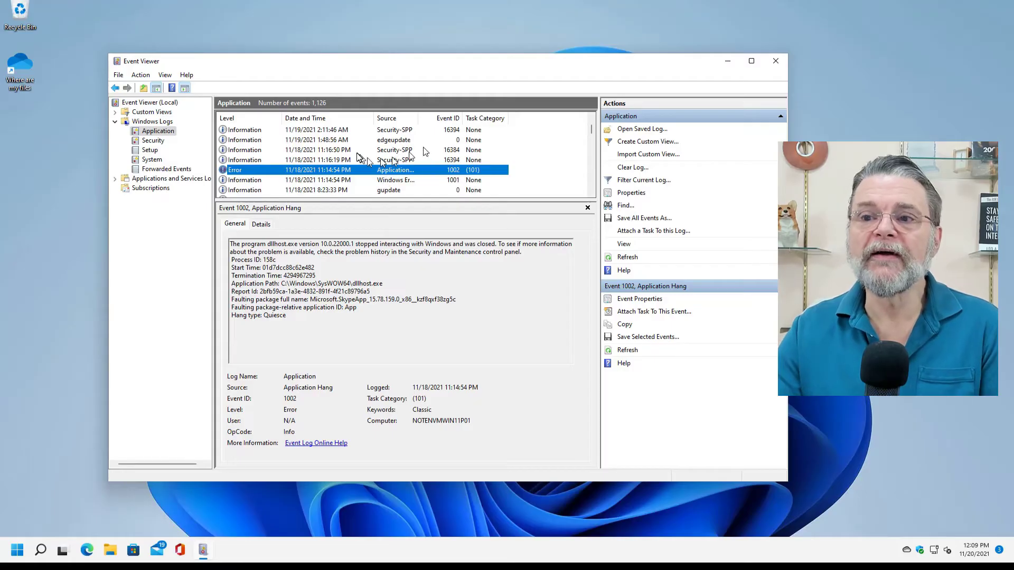
- View the Security log, then the System log with its 1,841 events
scroll(down, 3)
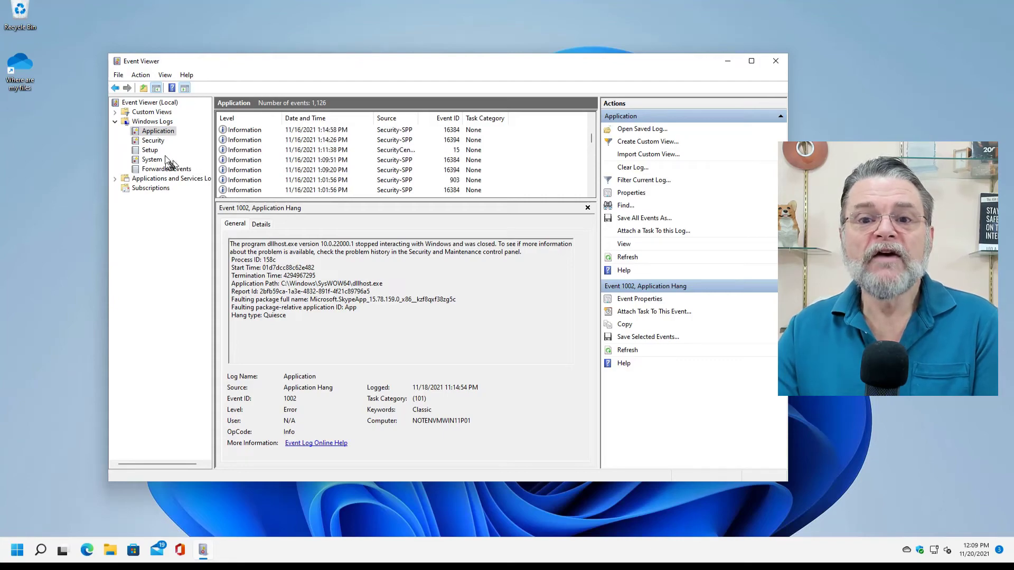
click(154, 140)
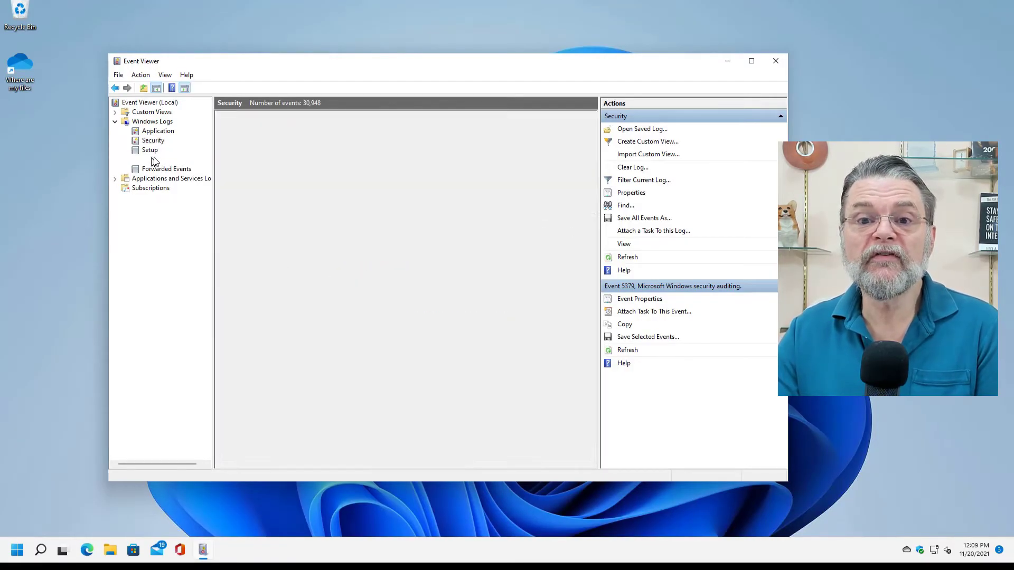
click(152, 159)
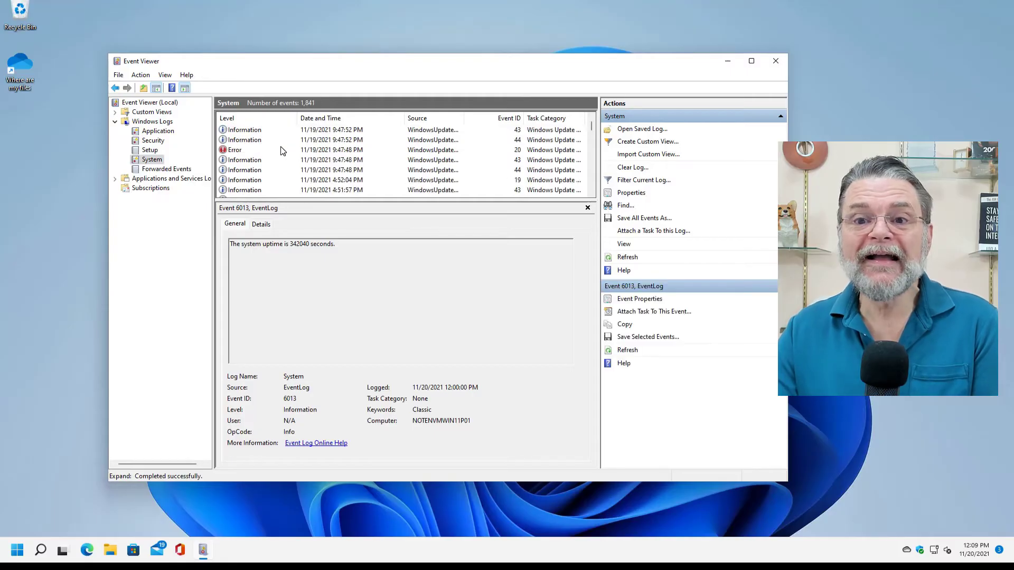